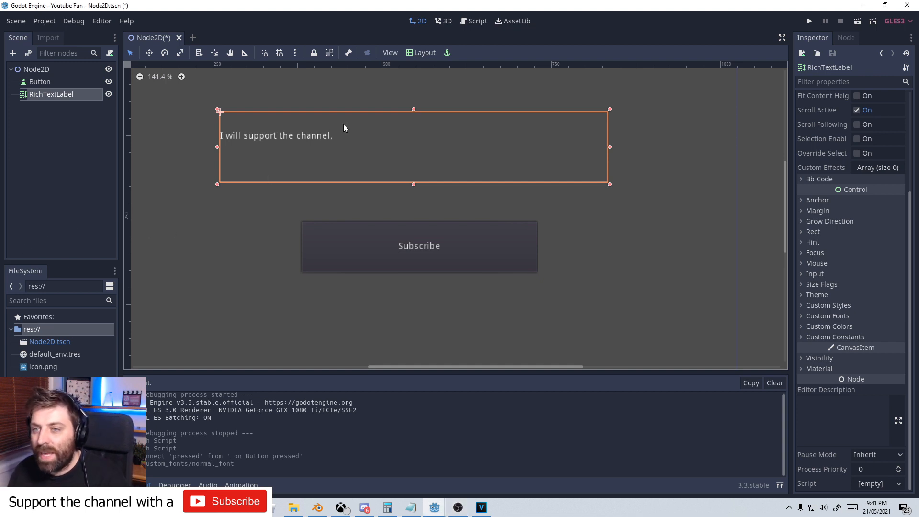
Step: Override the RichTextLabel's Normal Font with a new DynamicFont
{"action": "scroll", "scroll_direction": "up", "scroll_amount": 3}
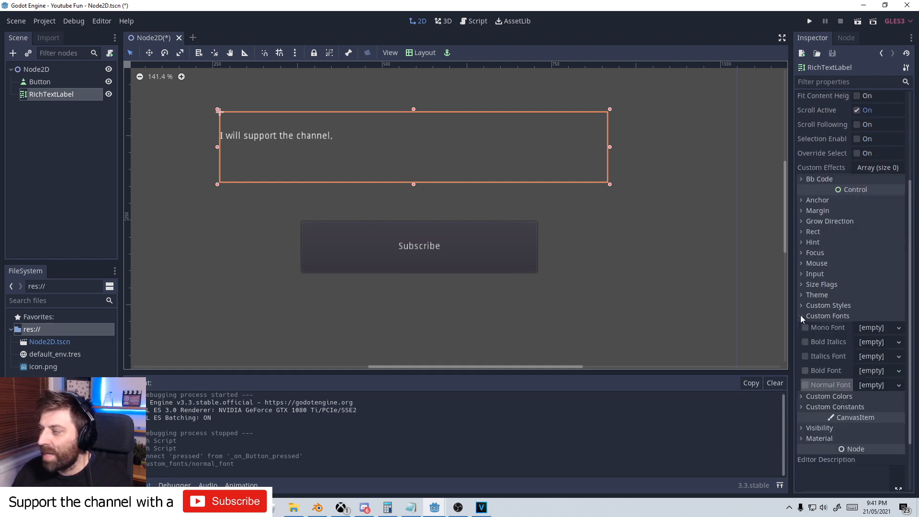
{"action": "left_click", "coordinate": [804, 384]}
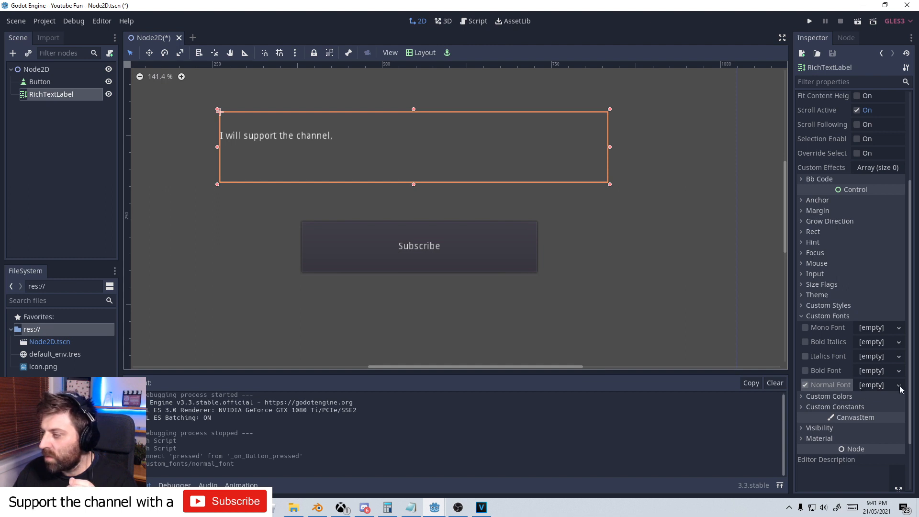
{"action": "left_click", "coordinate": [898, 384]}
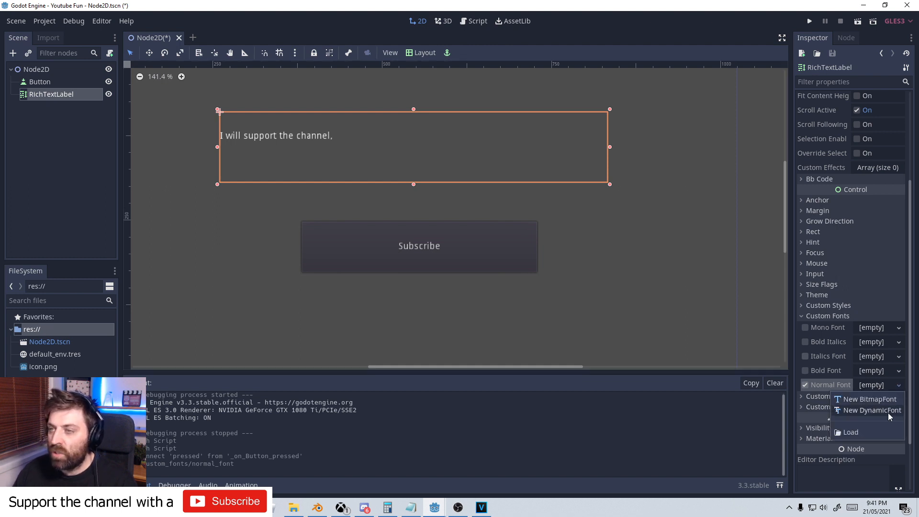
{"action": "left_click", "coordinate": [866, 409]}
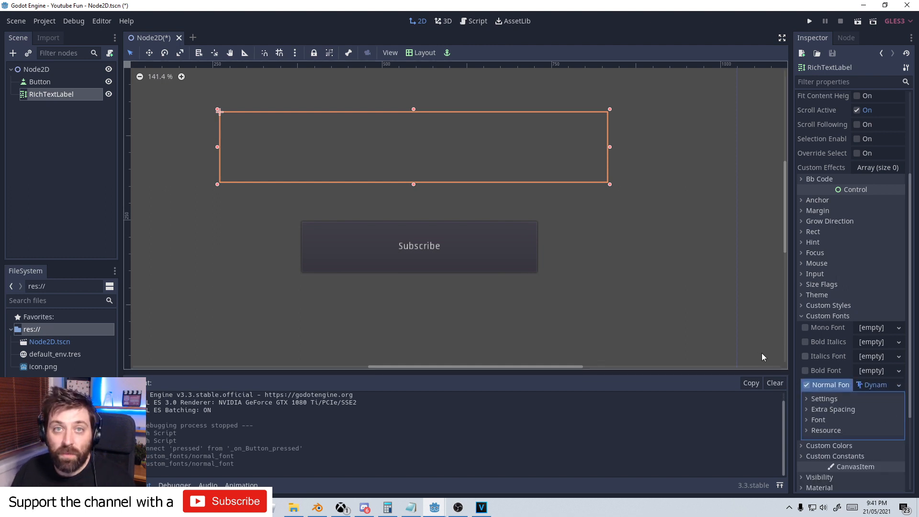
{"action": "mouse_move", "coordinate": [895, 417]}
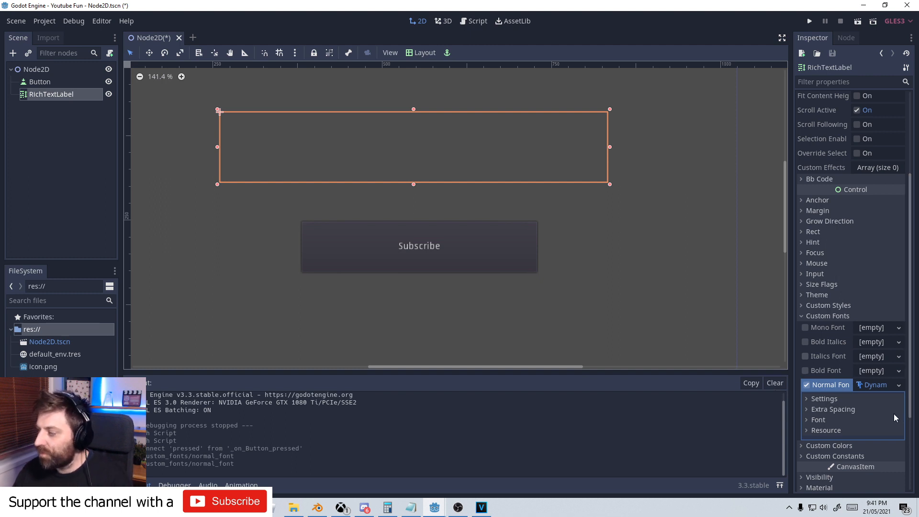
{"action": "mouse_move", "coordinate": [810, 409]}
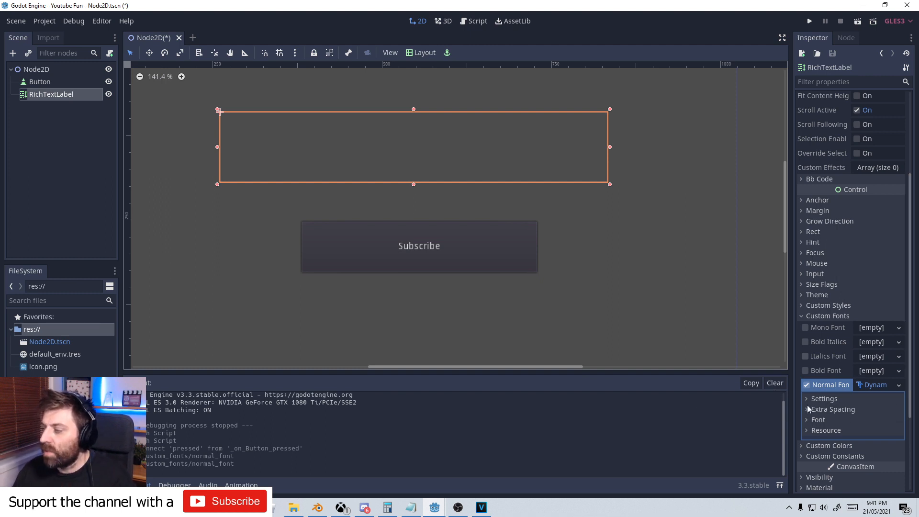
Step: Set the dynamic font size to 20 and bring up the Font Data choices
{"action": "left_click", "coordinate": [808, 397]}
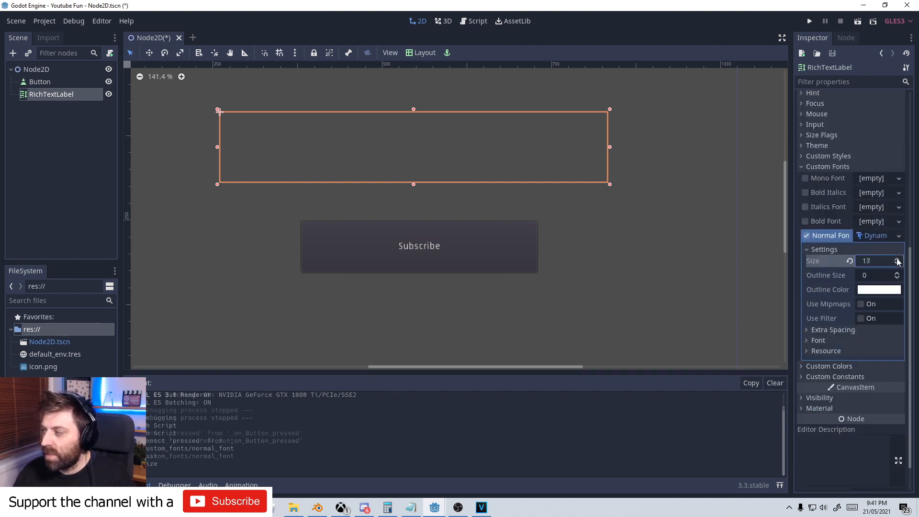
{"action": "left_click", "coordinate": [896, 258]}
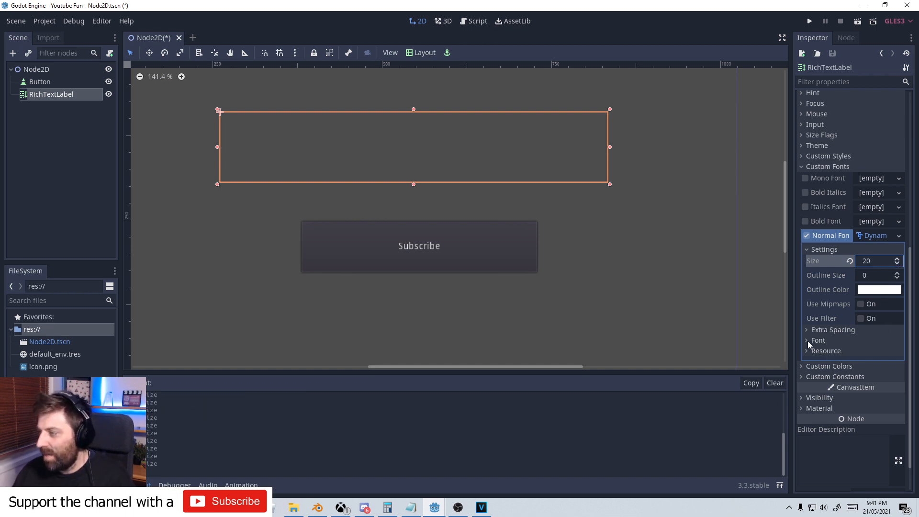
{"action": "left_click", "coordinate": [817, 339]}
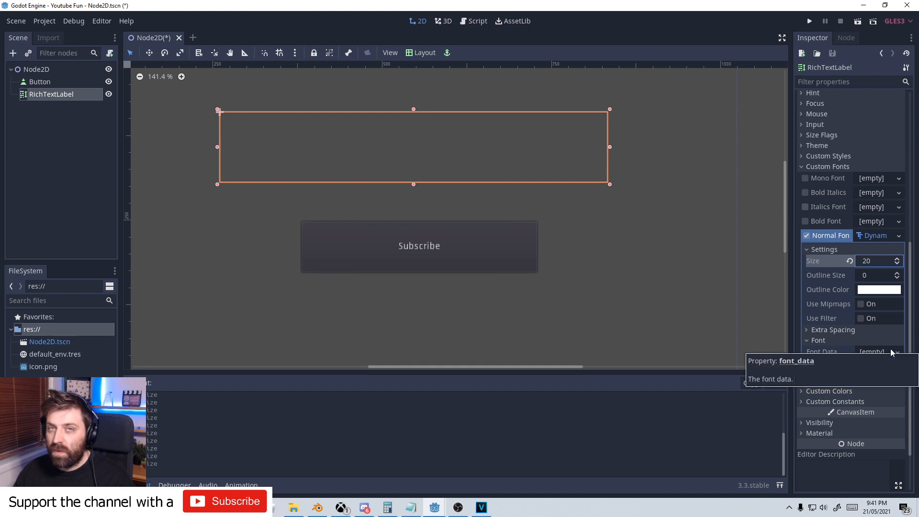
{"action": "left_click", "coordinate": [896, 351]}
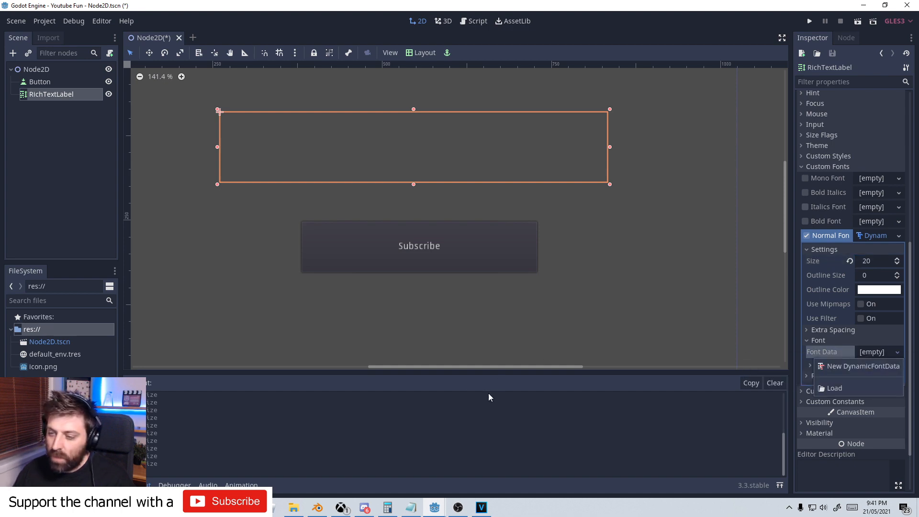
Step: Browse File Explorer to Local Disk (C:) > Windows to find the Arial font
{"action": "left_click", "coordinate": [293, 506]}
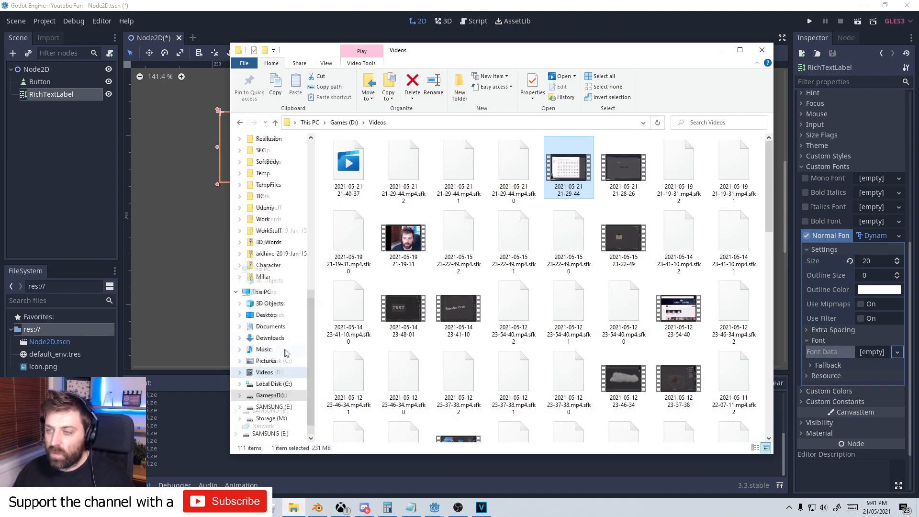
{"action": "scroll", "scroll_direction": "up", "scroll_amount": 3}
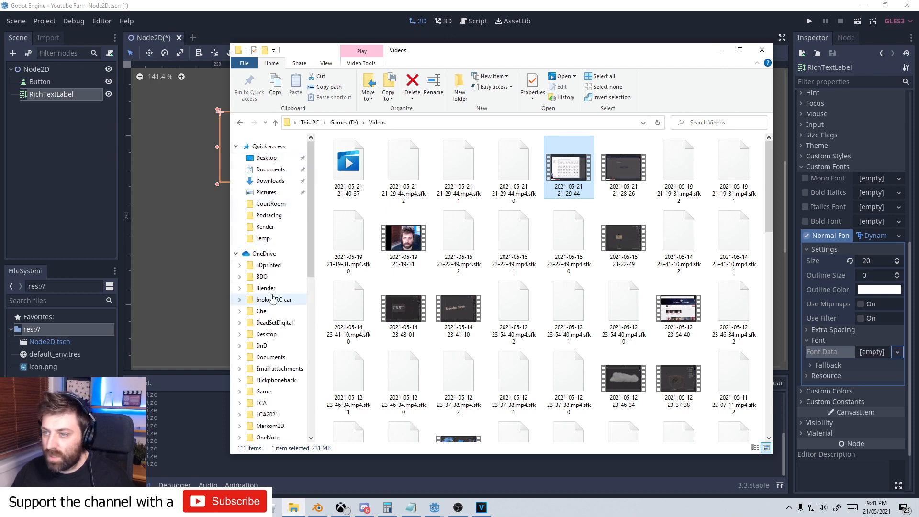
{"action": "left_click", "coordinate": [274, 361]}
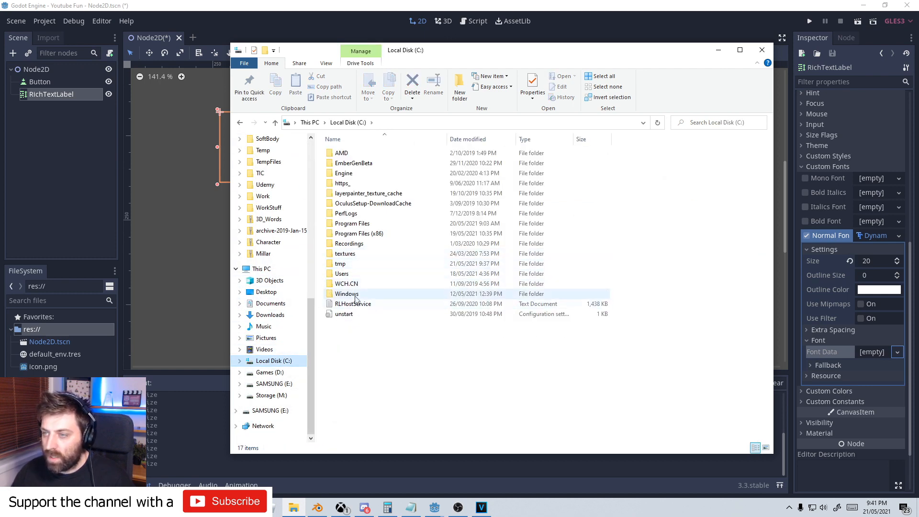
{"action": "double_click", "coordinate": [346, 293]}
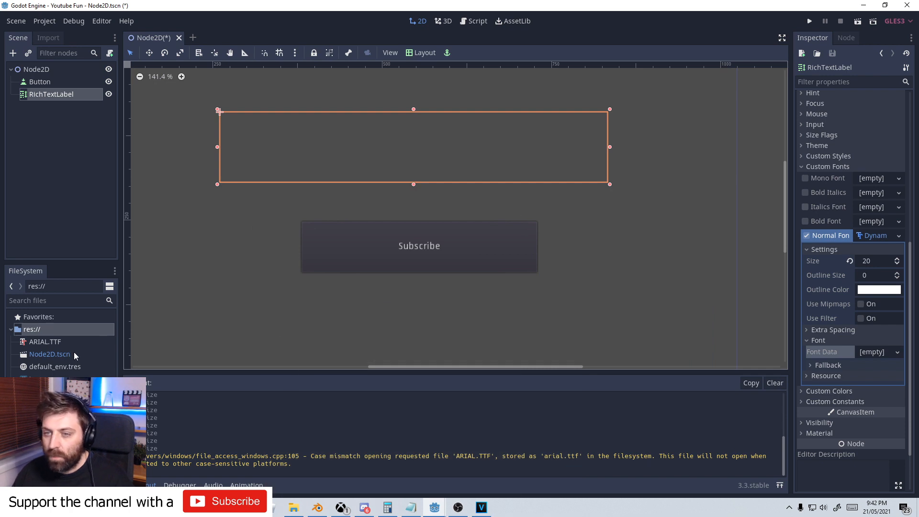
Step: Use ARIAL.TTF as the label's font data and raise the size to 38
{"action": "left_click", "coordinate": [45, 342]}
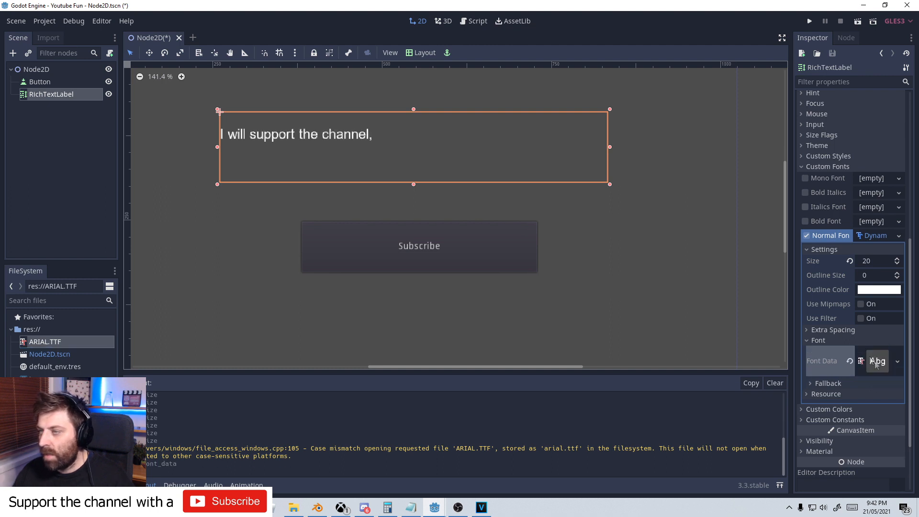
{"action": "left_click", "coordinate": [897, 361]}
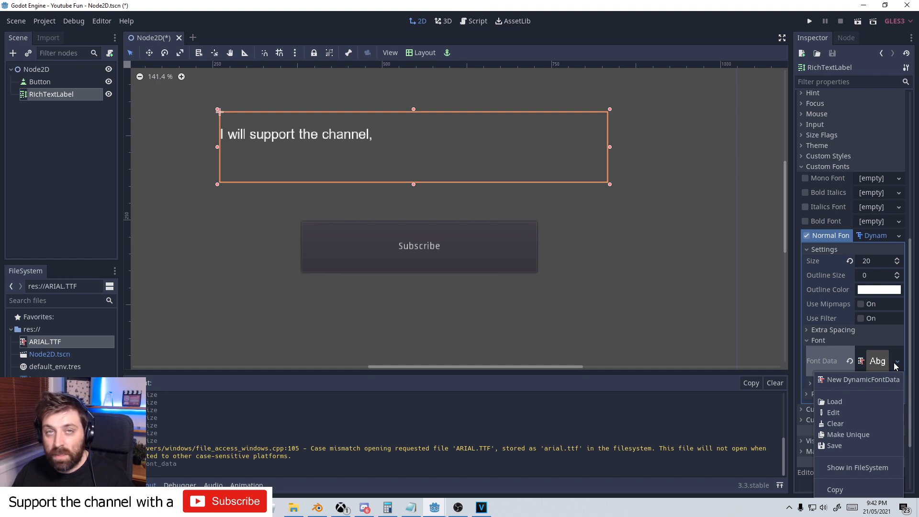
{"action": "mouse_move", "coordinate": [403, 150]}
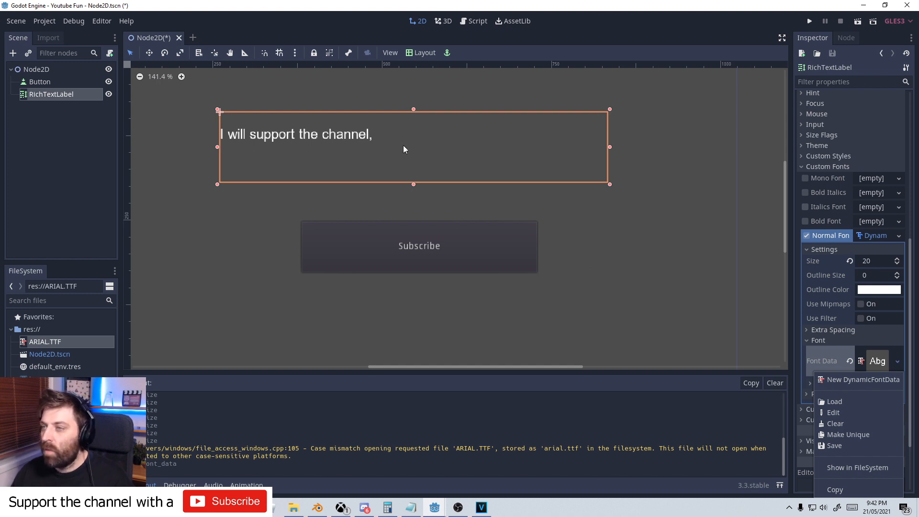
{"action": "left_click", "coordinate": [896, 257]}
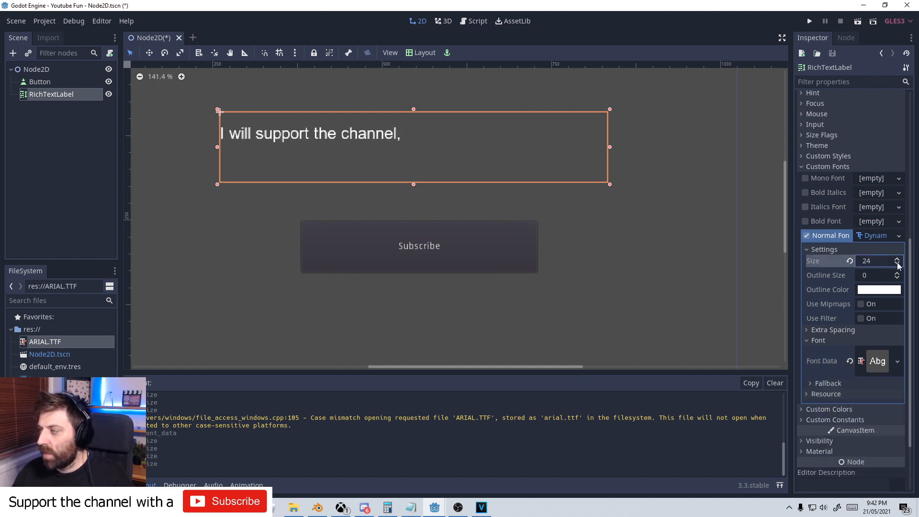
{"action": "left_click", "coordinate": [896, 264]}
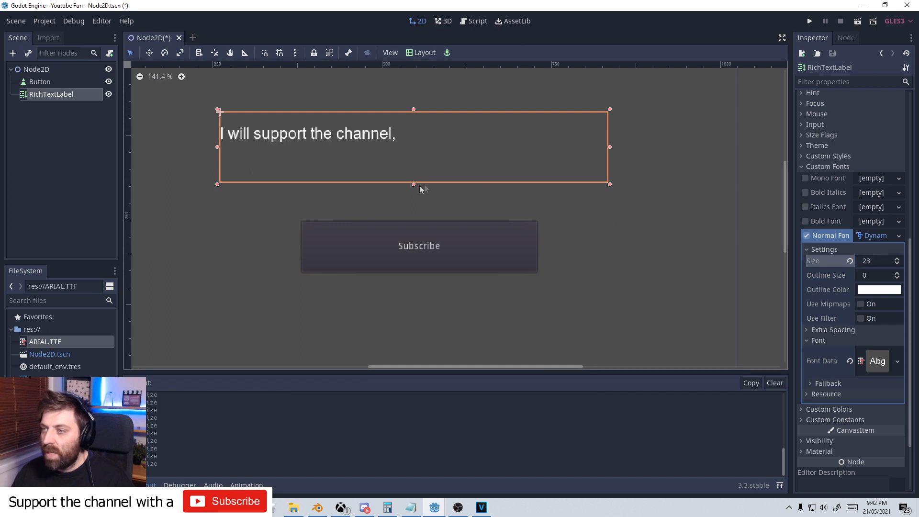
{"action": "left_click", "coordinate": [896, 260]}
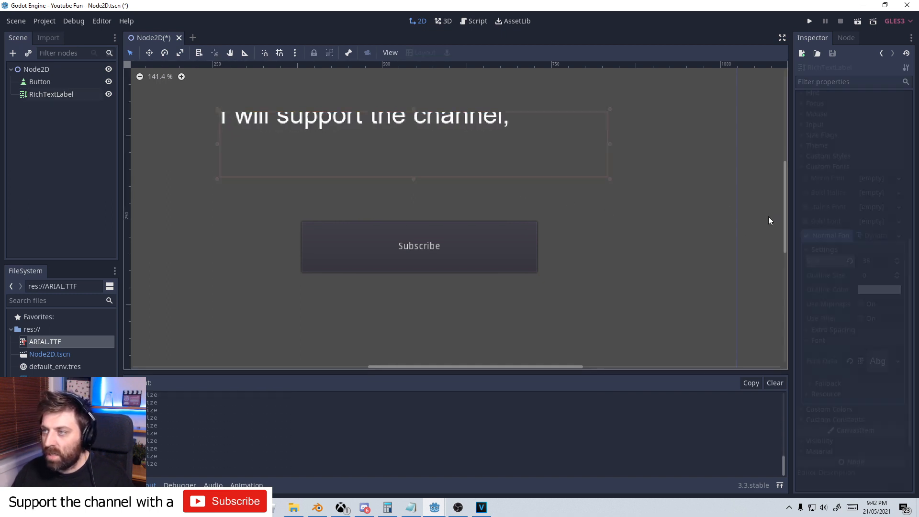
{"action": "left_click", "coordinate": [51, 94]}
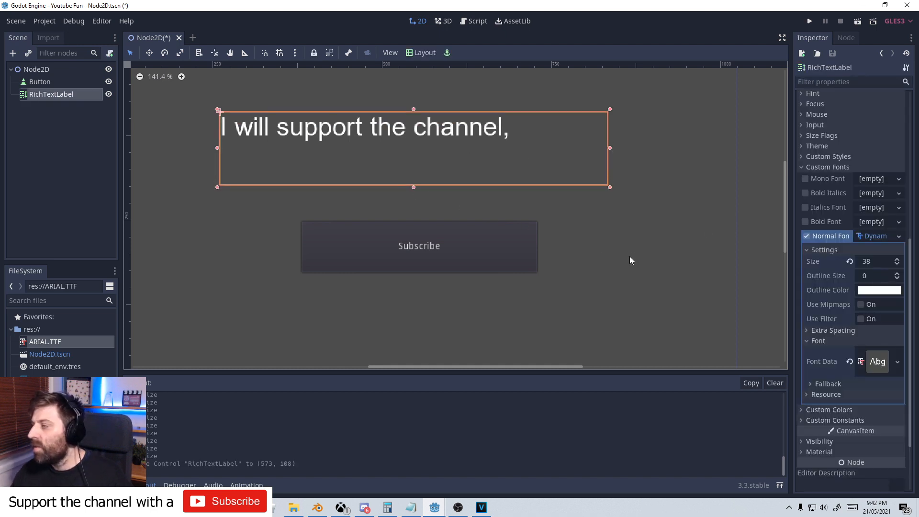
Step: Save the label's Arial dynamic font to new_dynamicfont.tres
{"action": "left_click", "coordinate": [897, 235]}
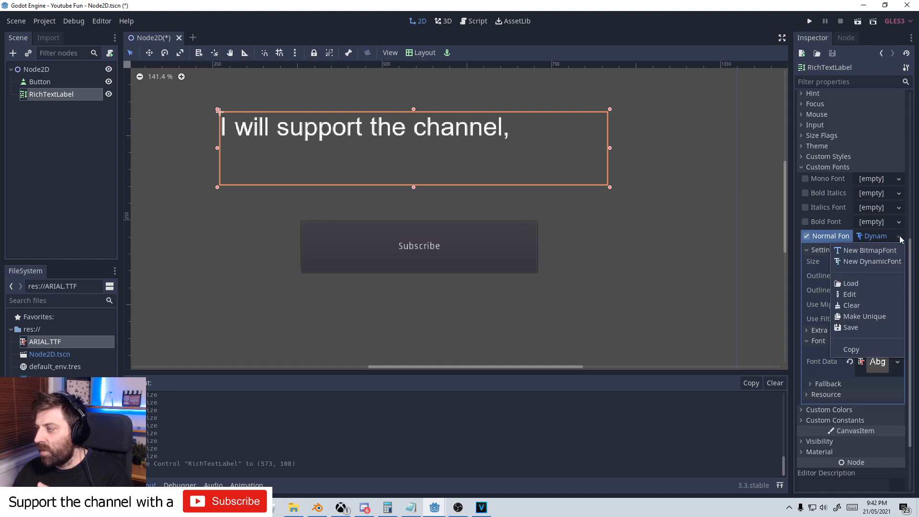
{"action": "left_click", "coordinate": [849, 327]}
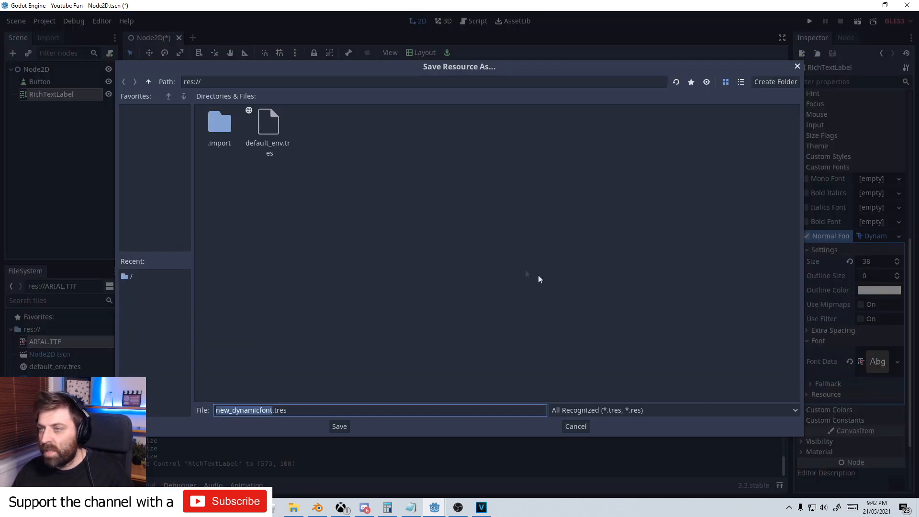
{"action": "left_click", "coordinate": [338, 426]}
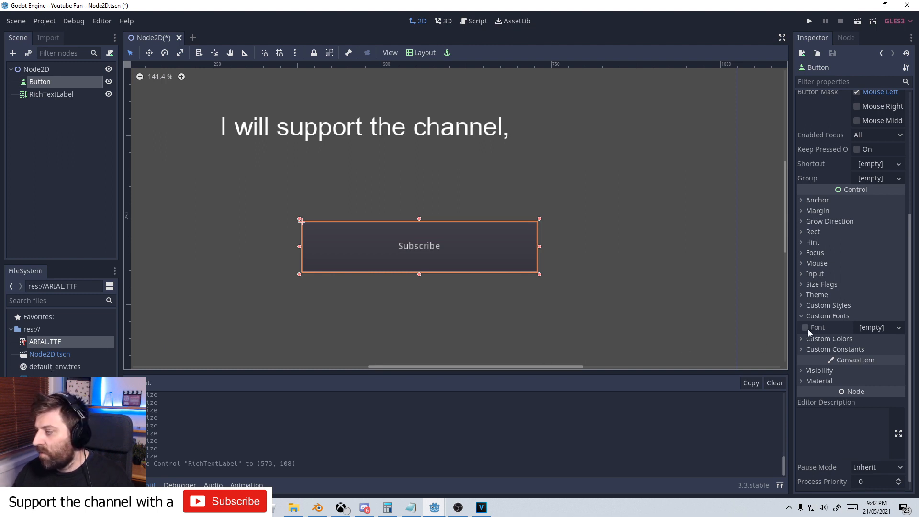
Step: Enable the button's custom Font, clear it, and load new_dynamicfont.tres
{"action": "left_click", "coordinate": [805, 326]}
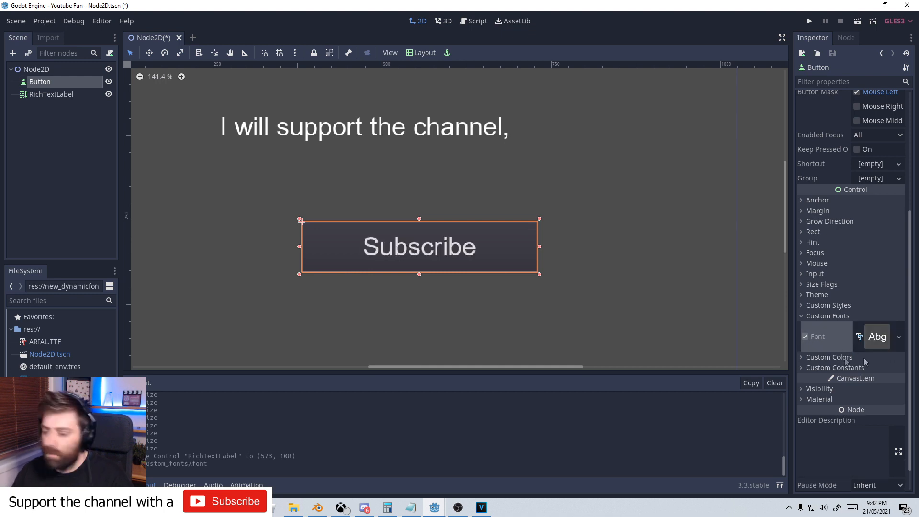
{"action": "left_click", "coordinate": [898, 336]}
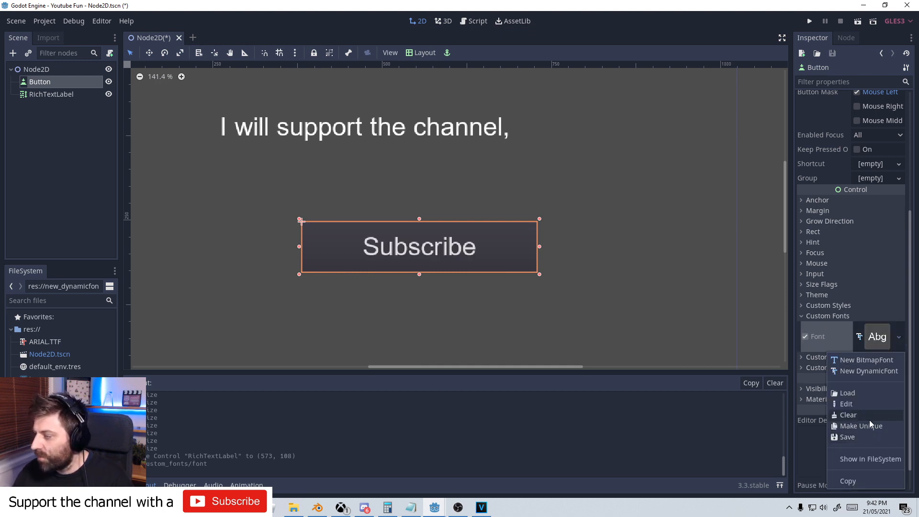
{"action": "left_click", "coordinate": [848, 415]}
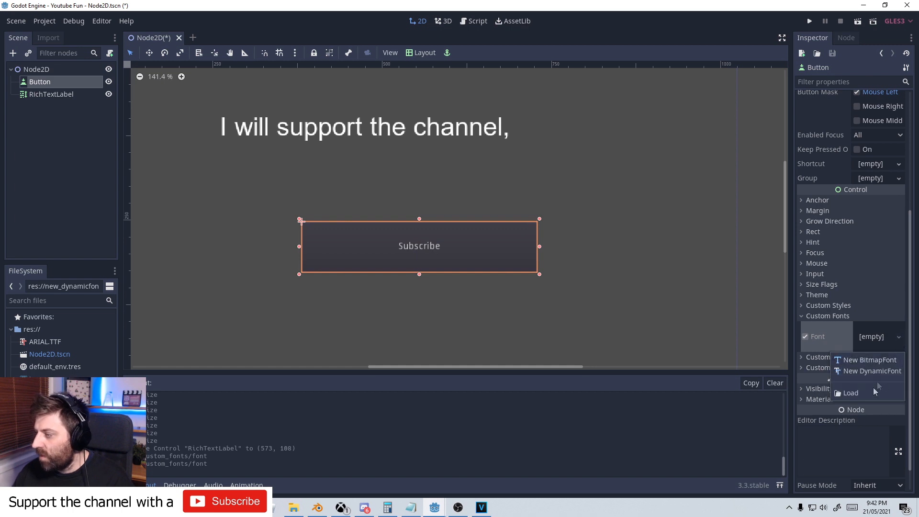
{"action": "left_click", "coordinate": [850, 392]}
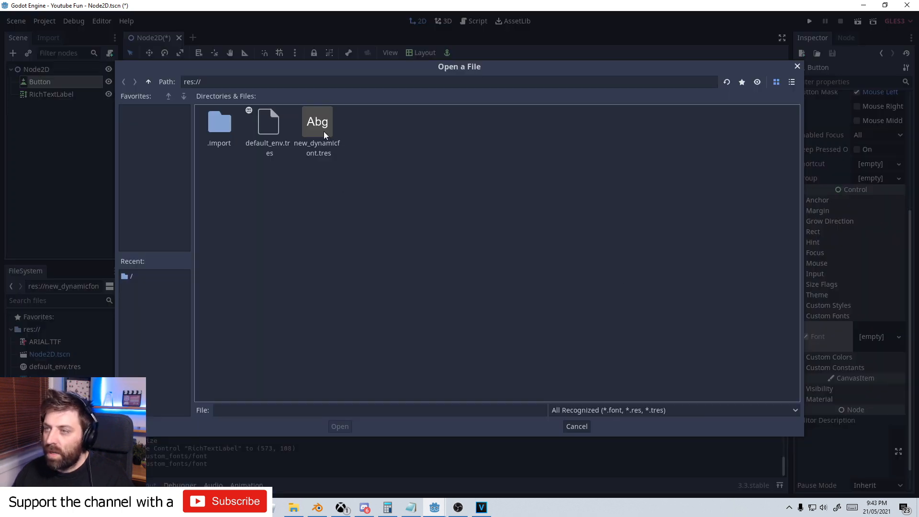
{"action": "double_click", "coordinate": [318, 121]}
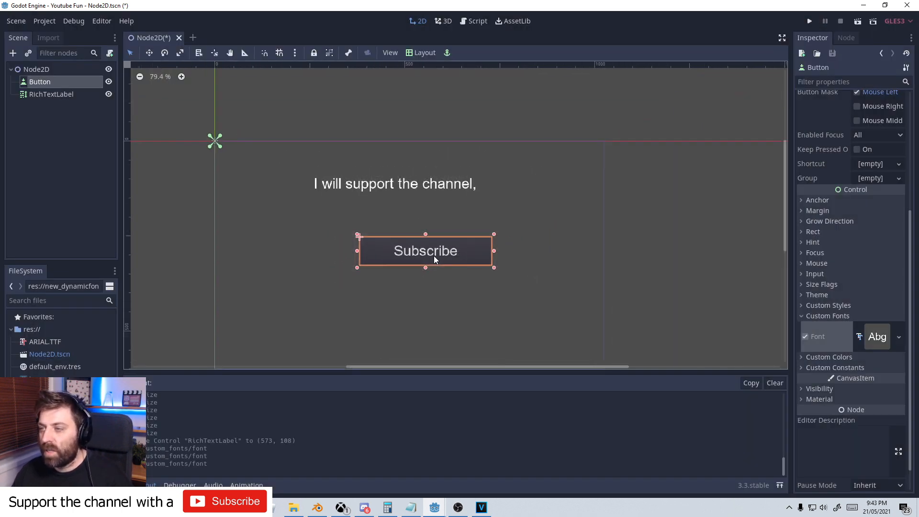
{"action": "scroll", "scroll_direction": "down", "scroll_amount": 3}
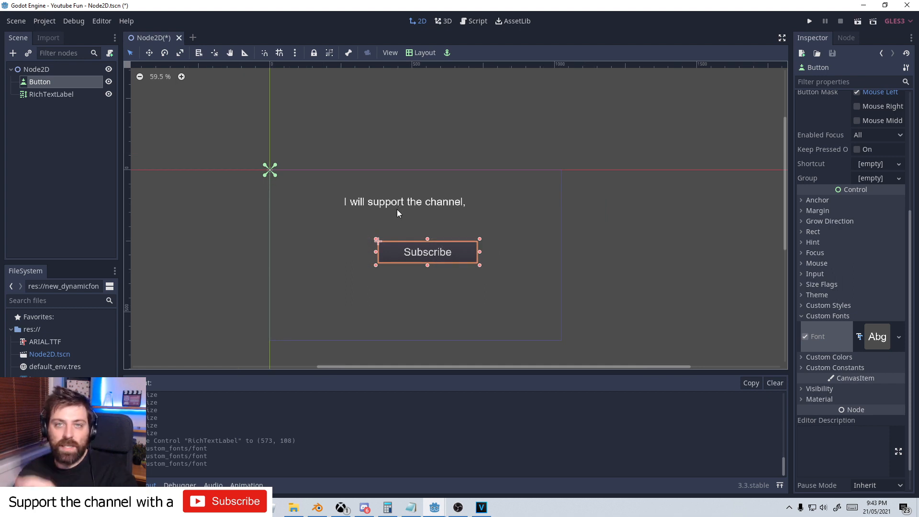